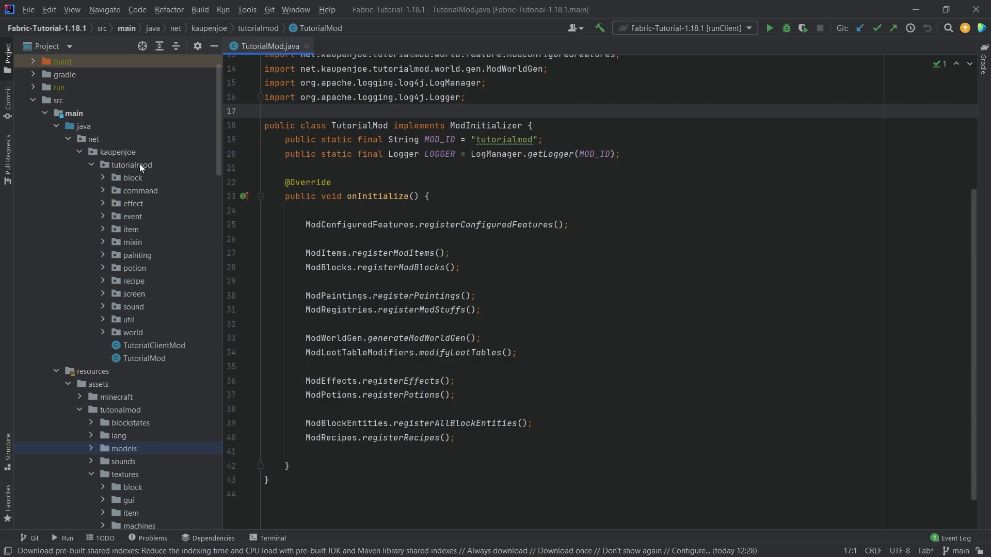
Step: Create a 'particle' package under tutorialmod with a 'custom' subpackage and a ModParticles class
click(130, 165)
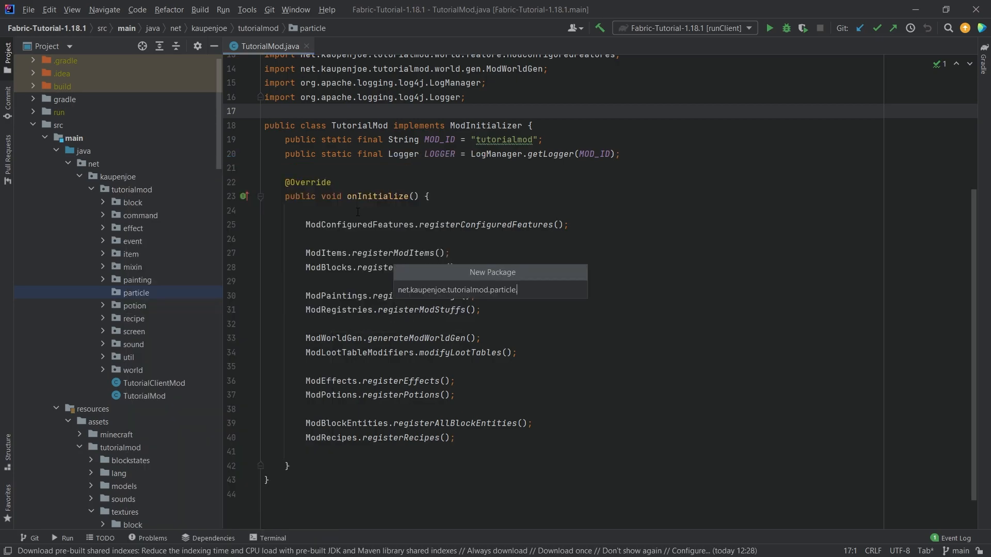
key(Enter)
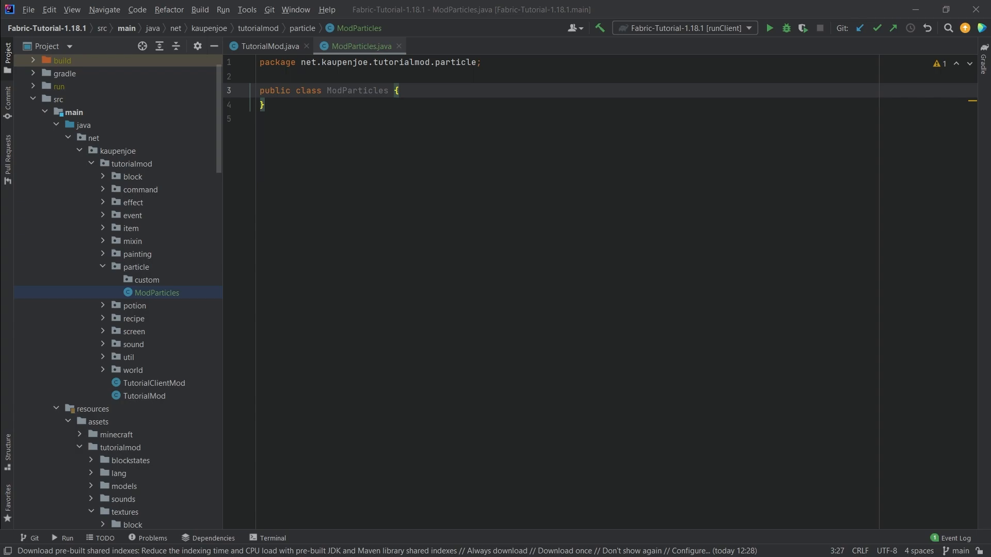
click(146, 280)
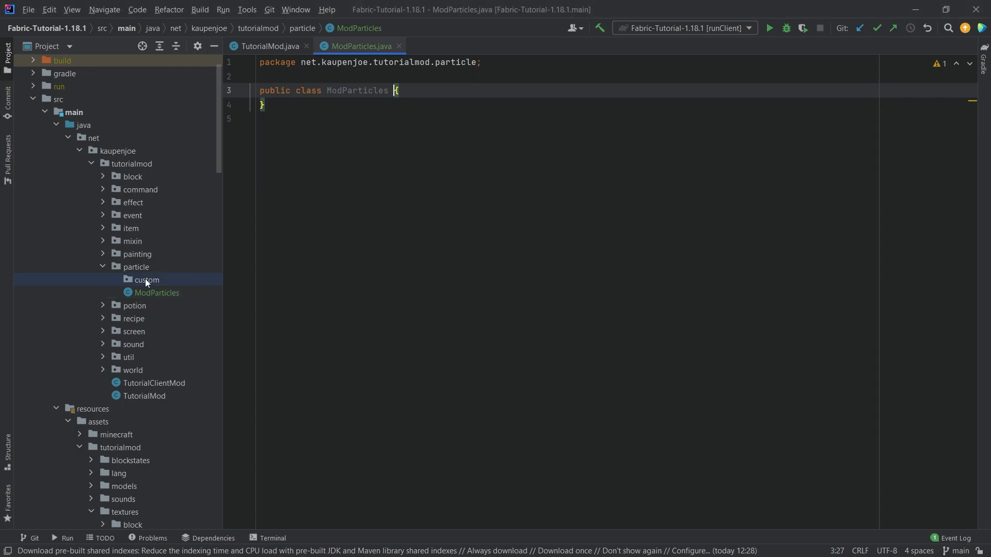
Step: Create CitrineParticle in custom extending SpriteBillboardParticle, implementing getType to return a ParticleTextureSheet
right_click(146, 279)
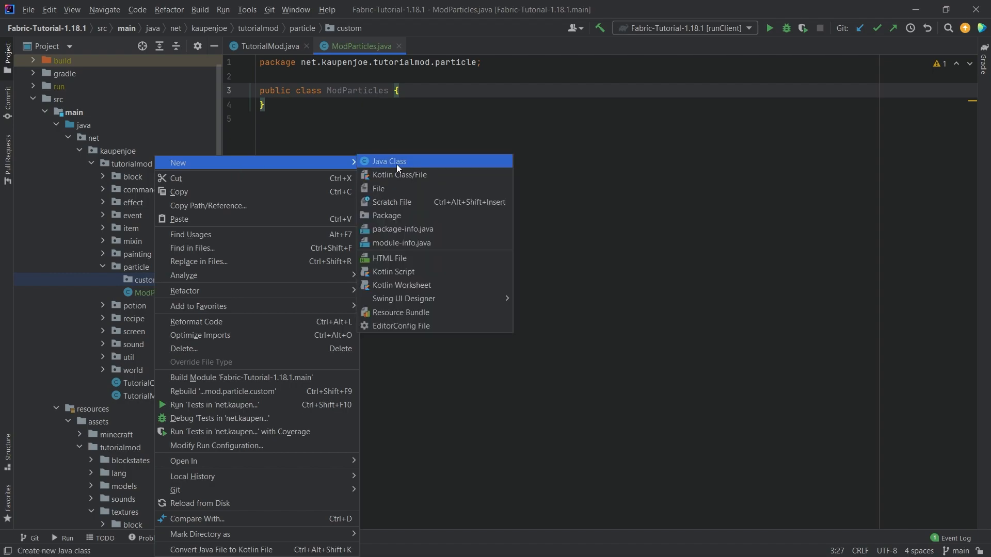
click(389, 161)
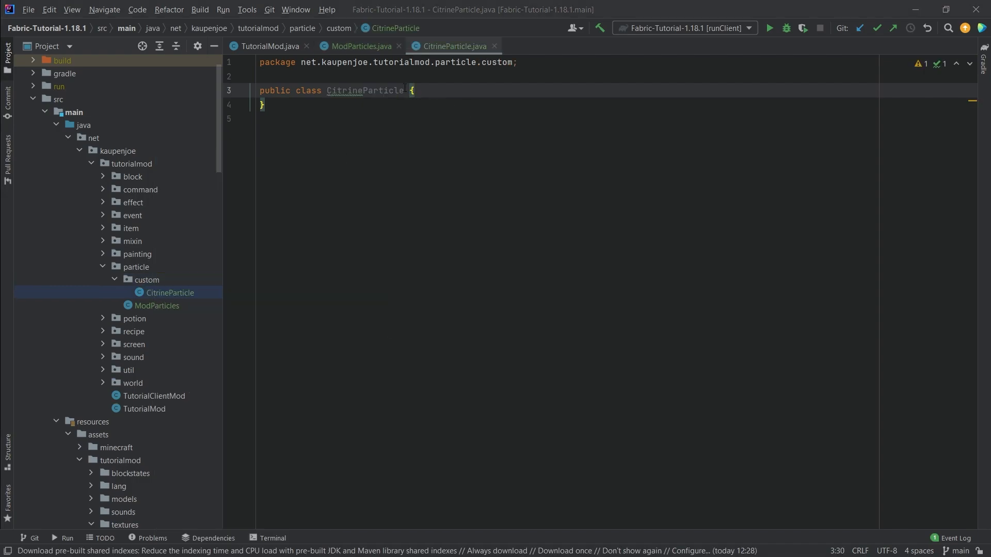
text(extends)
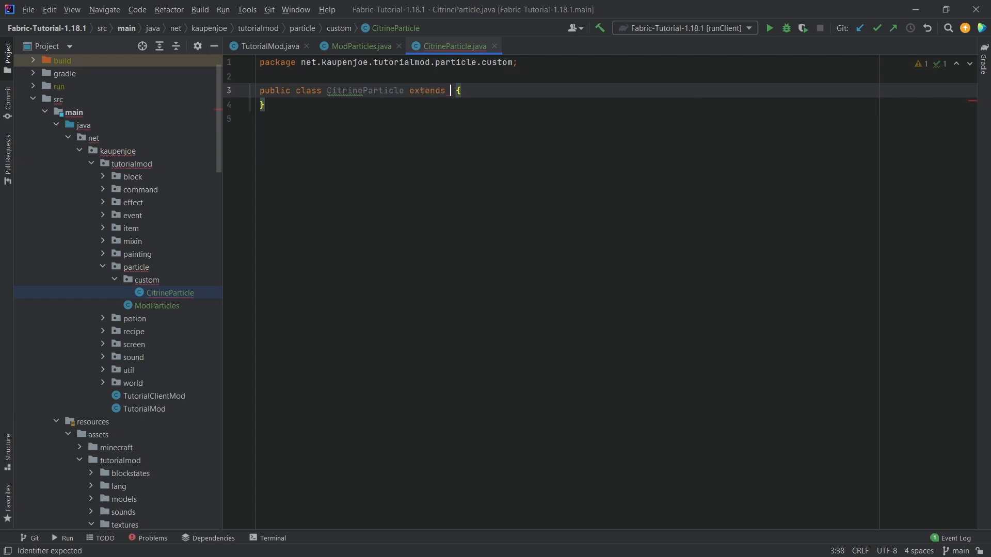
text(SpriteBil)
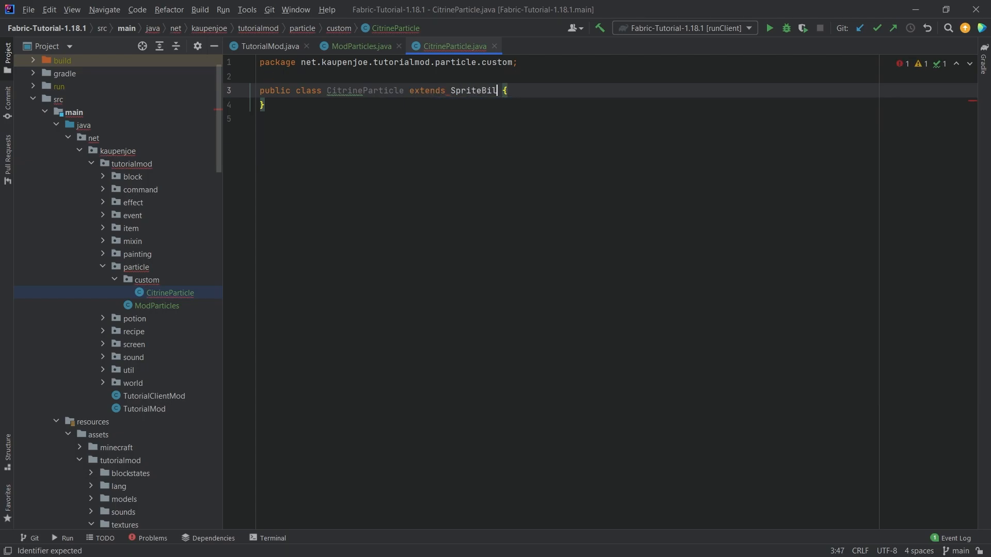
key(Enter)
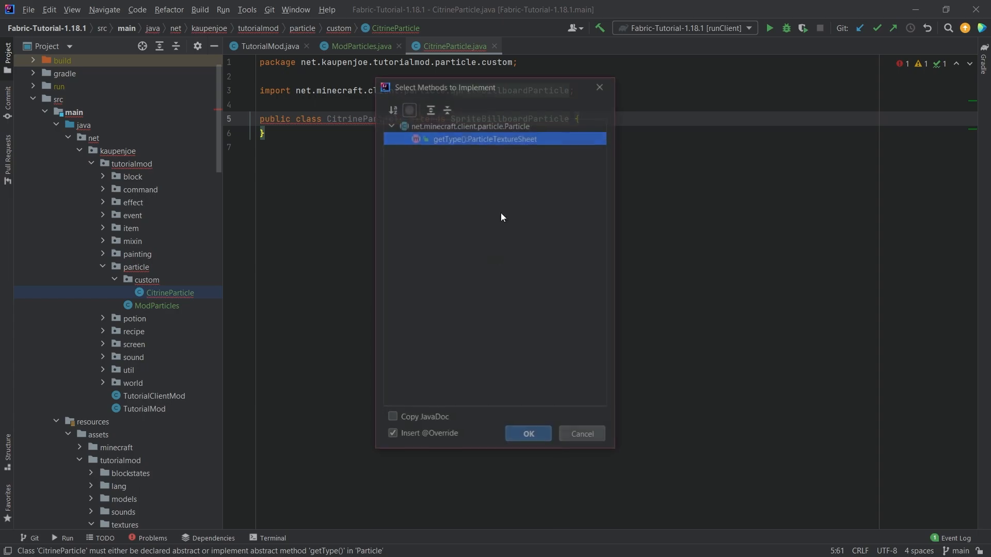
click(527, 433)
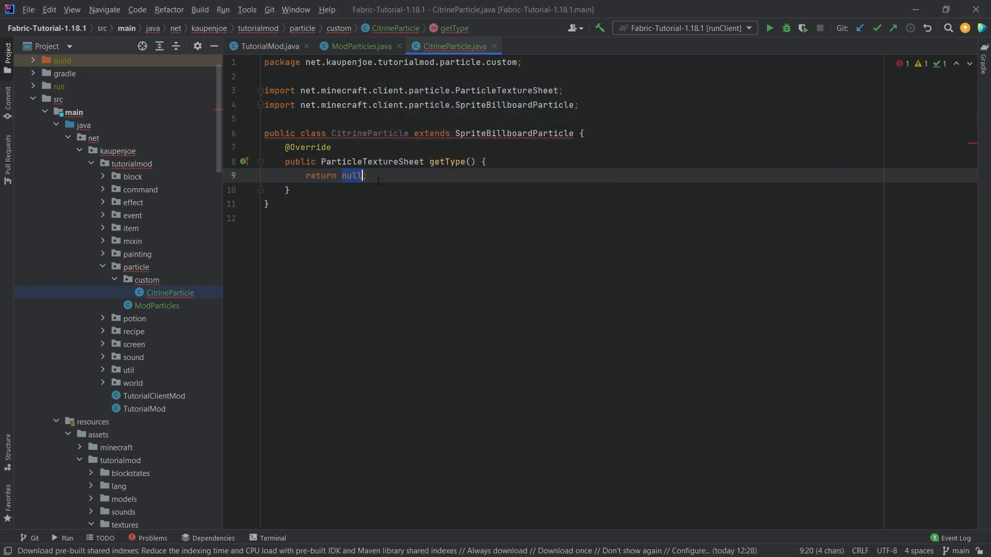
text(Parti)
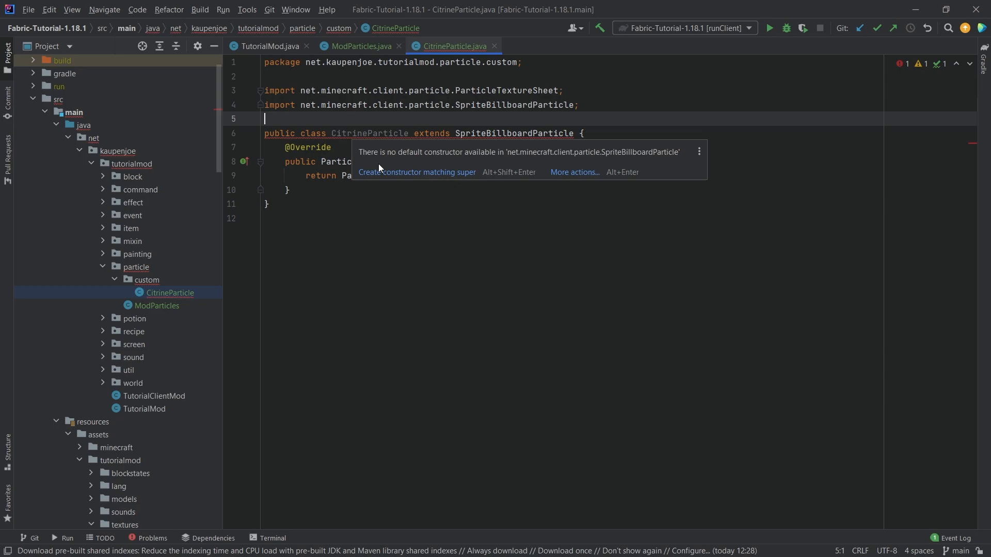
Step: Add a super-matching constructor setting velocity, scale, maxAge 20, sprite and white RGB colour
click(416, 172)
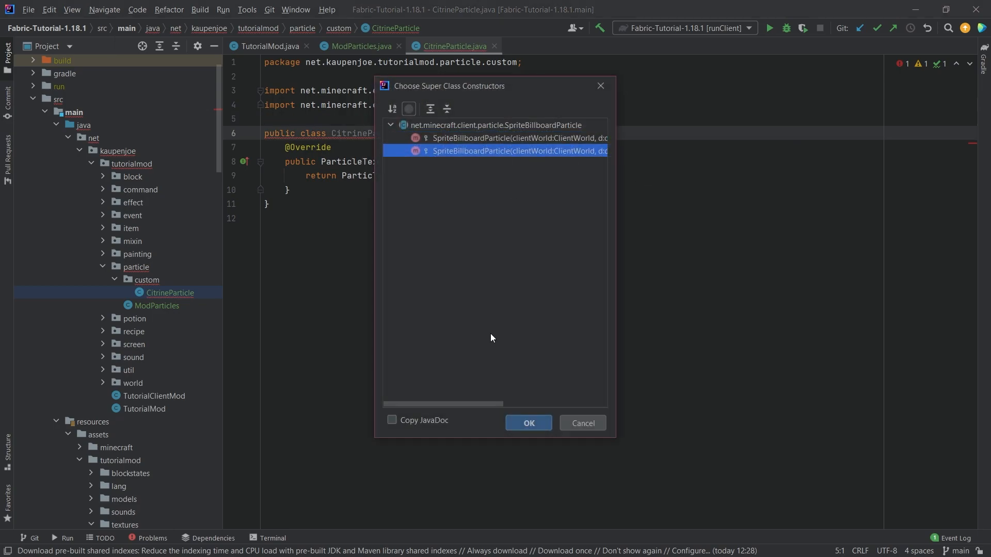
click(529, 422)
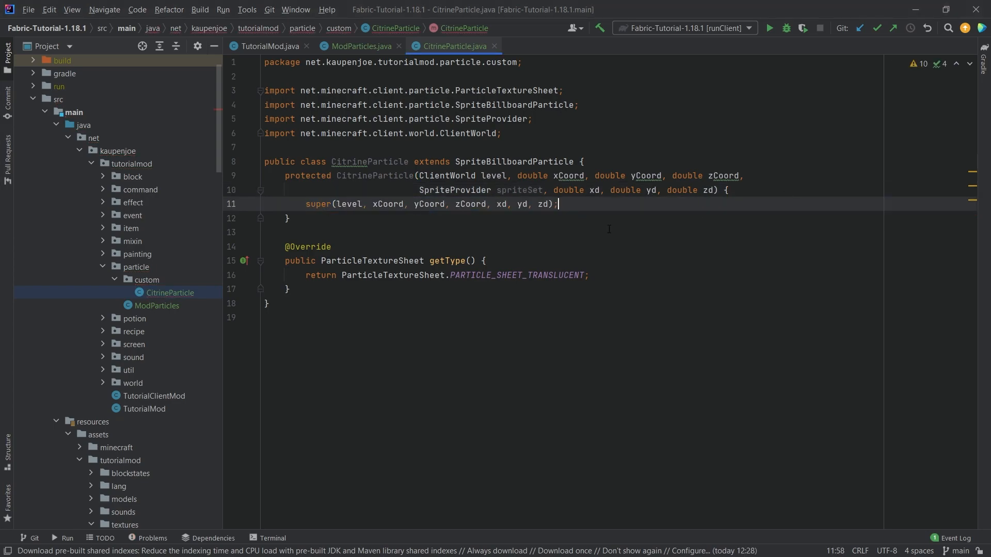
key(enter)
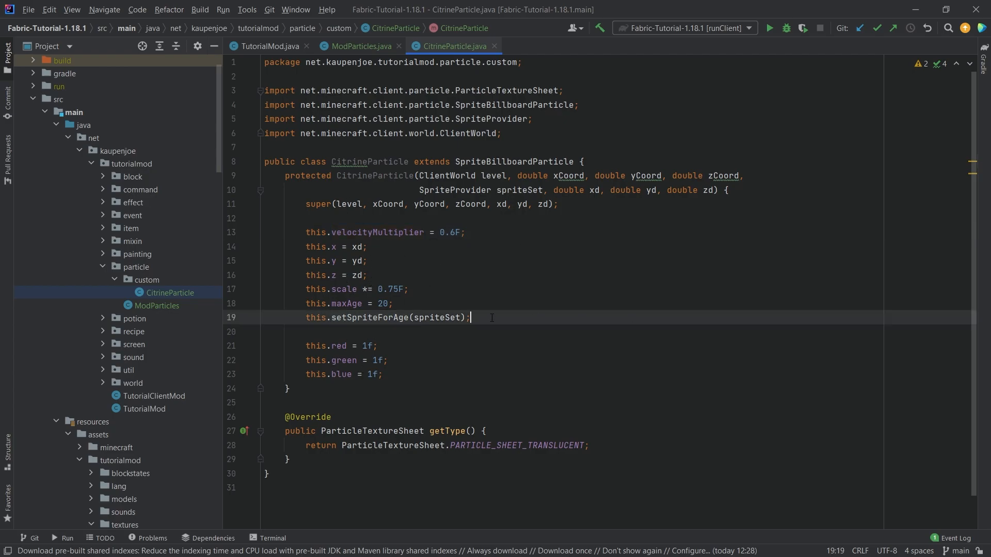
click(340, 303)
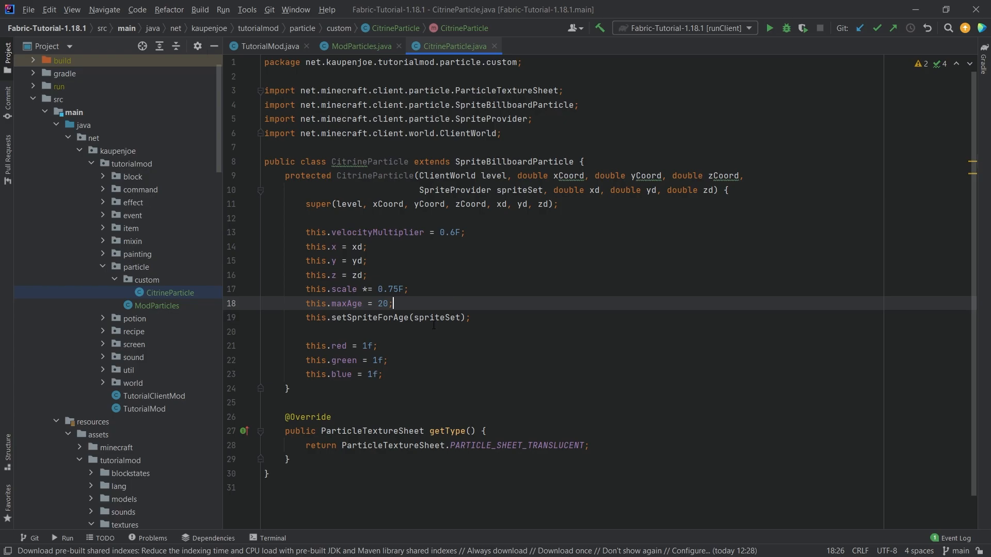
click(346, 289)
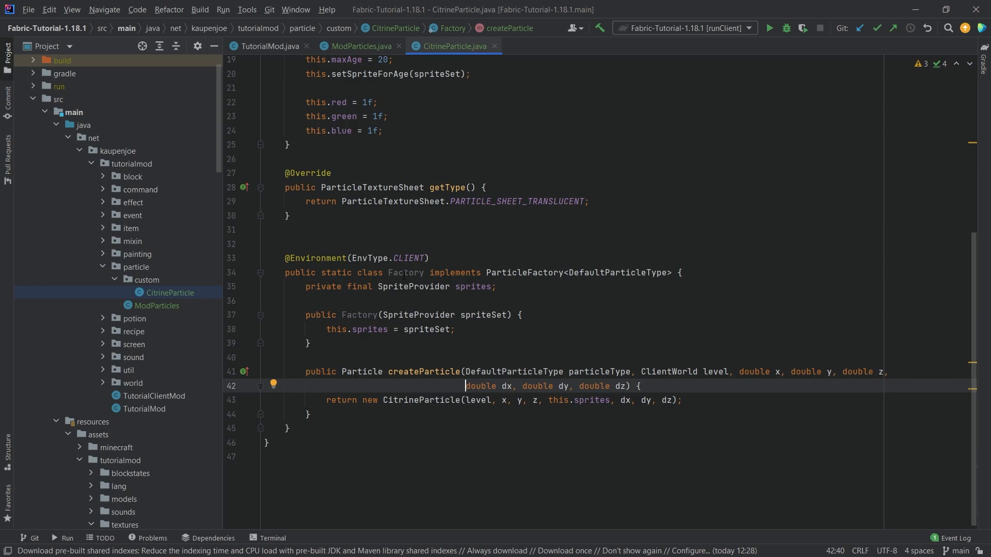
click(516, 273)
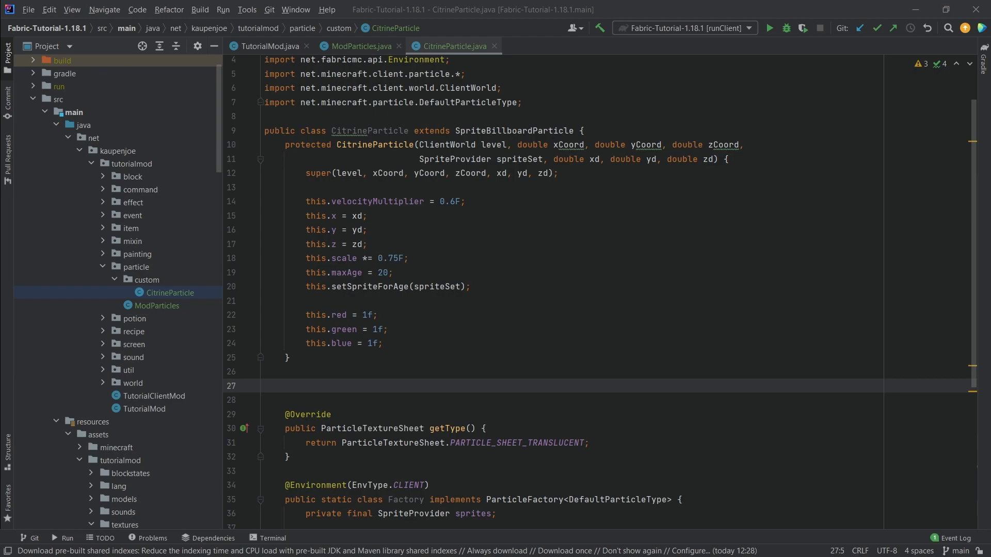
Step: Override tick to call fadeOut, which sets alpha = -(1/(float)maxAge) * age + 1
click(323, 390)
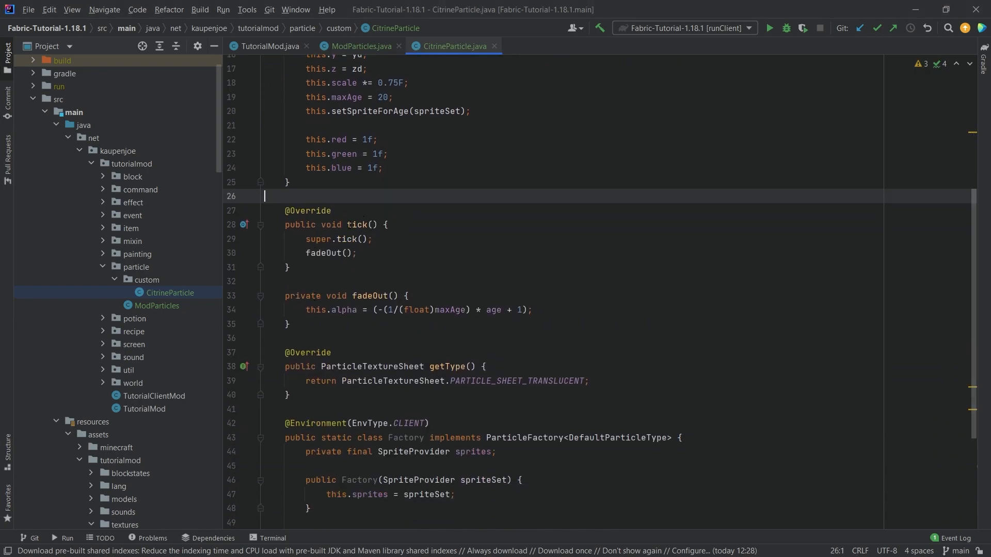
click(328, 253)
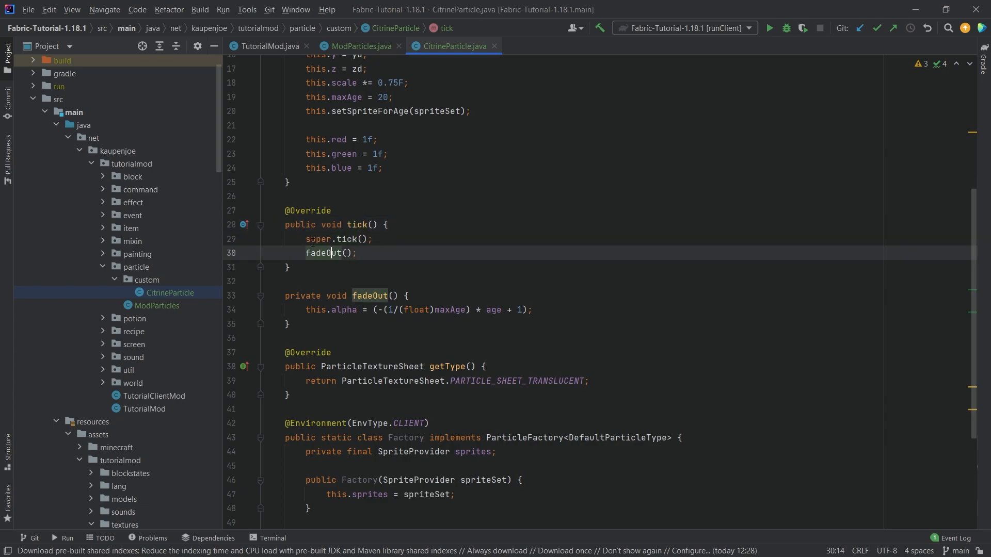
click(372, 295)
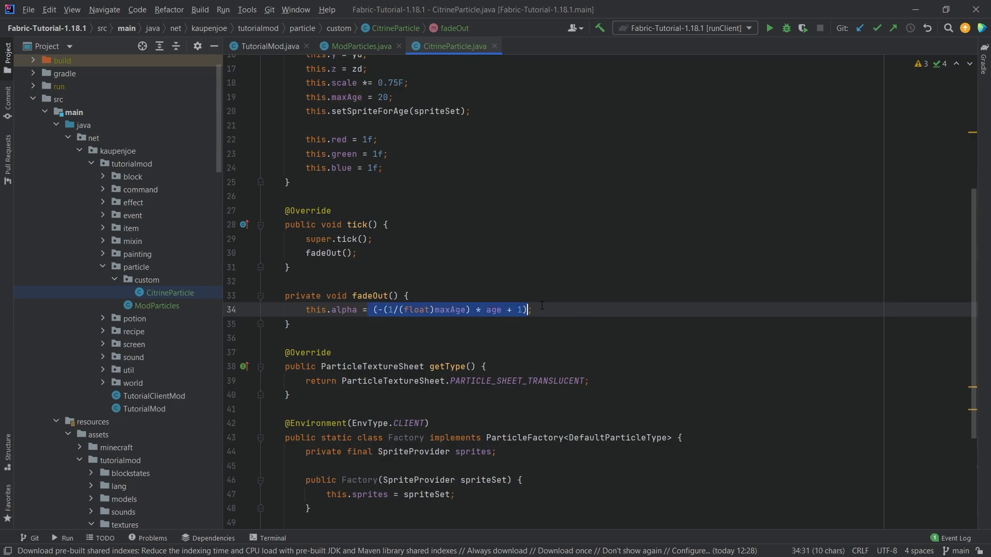
click(625, 306)
text(;)
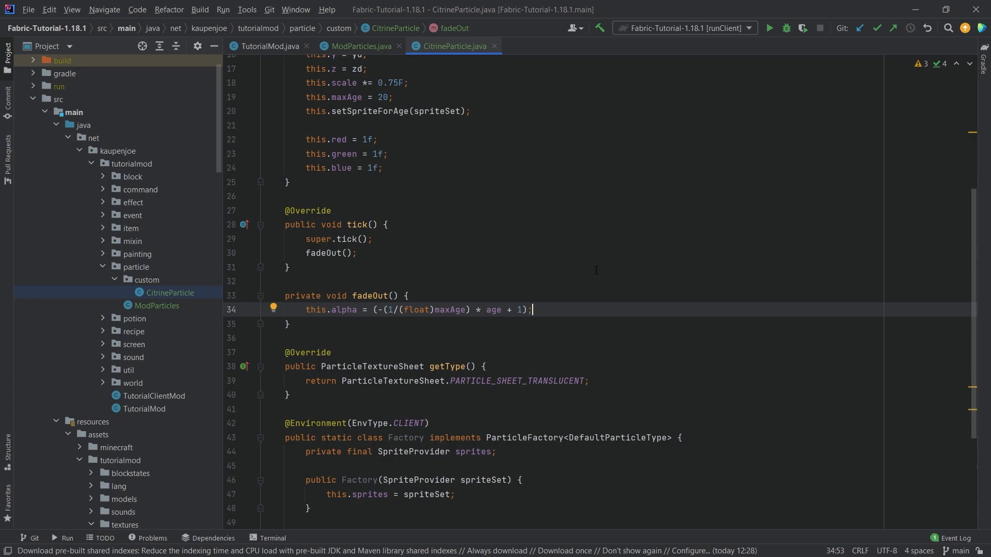
click(450, 309)
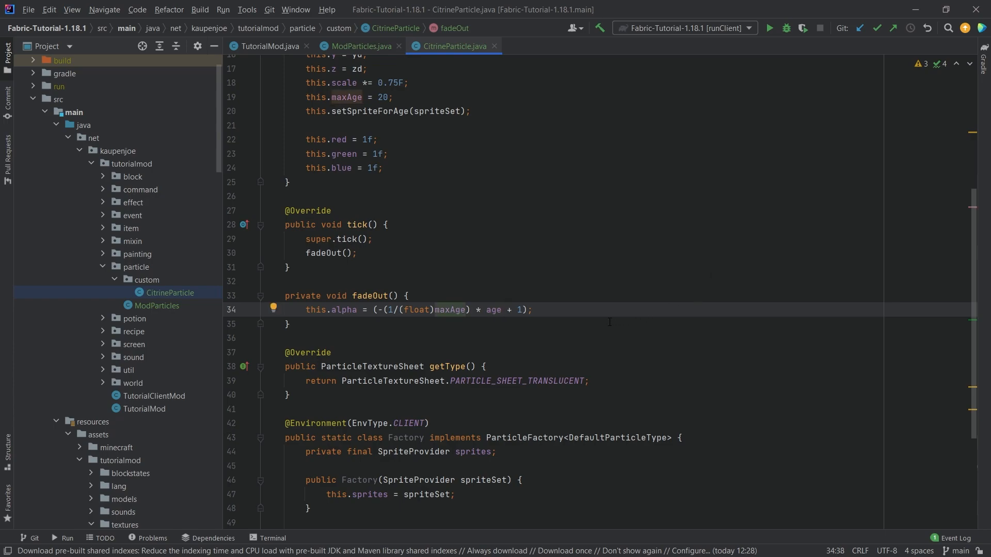
drag(365, 310, 533, 309)
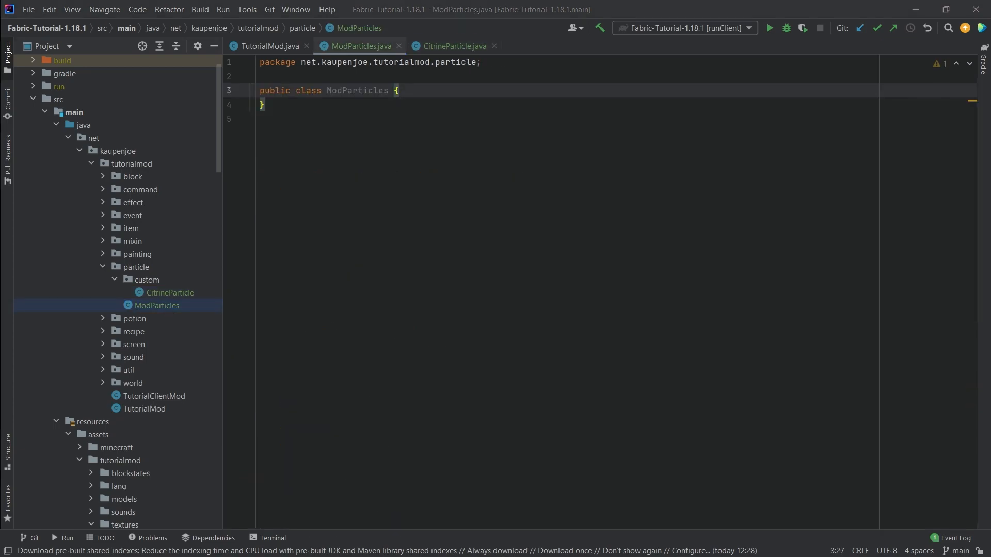
mouse_move(185, 154)
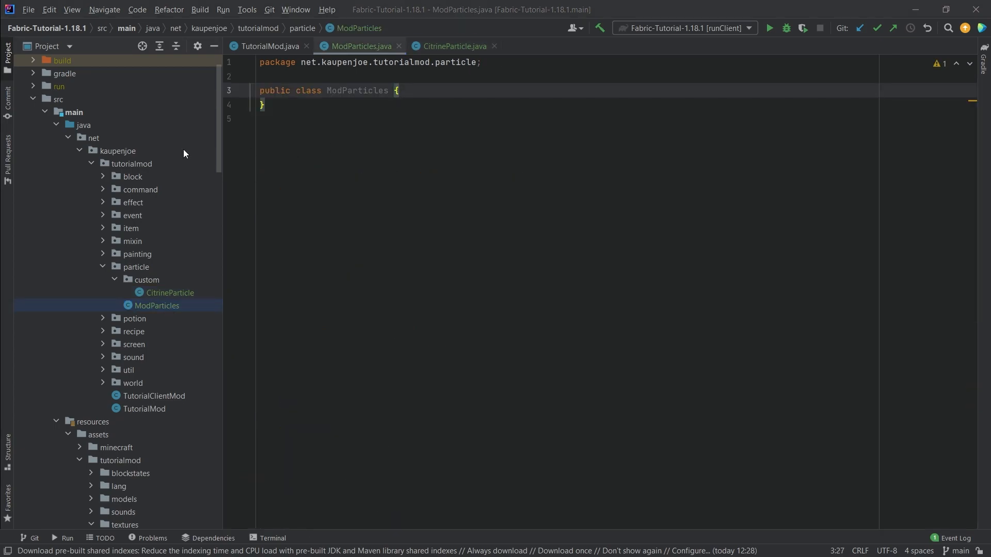
mouse_move(59, 217)
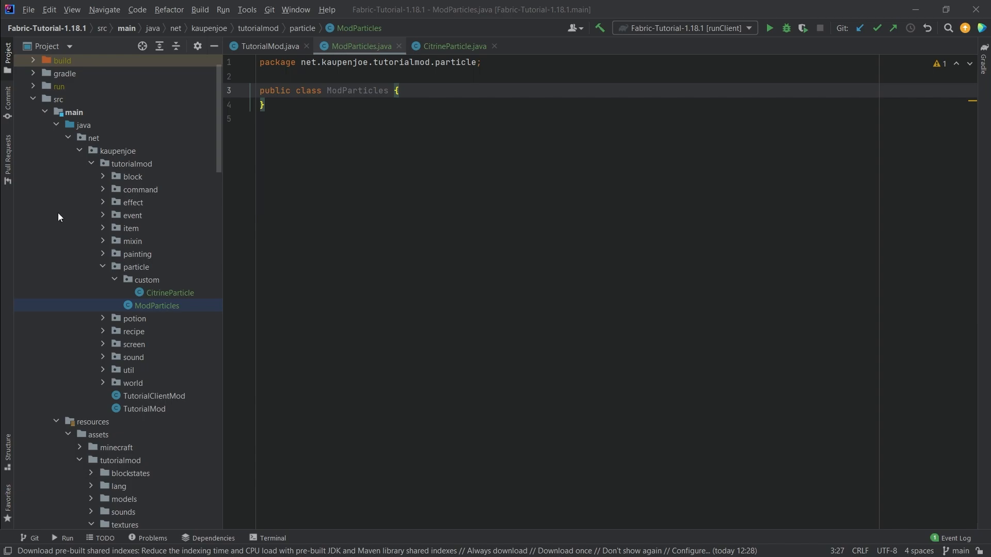
Step: Declare a public static DefaultParticleType CITRINE_PARTICLE field in ModParticles
text(public static final)
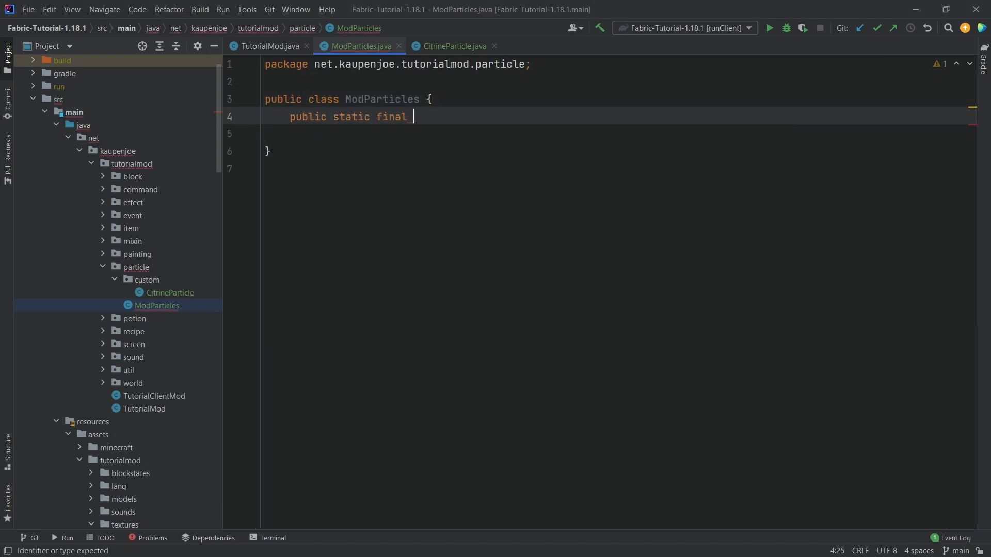
text(DefaultParticleType)
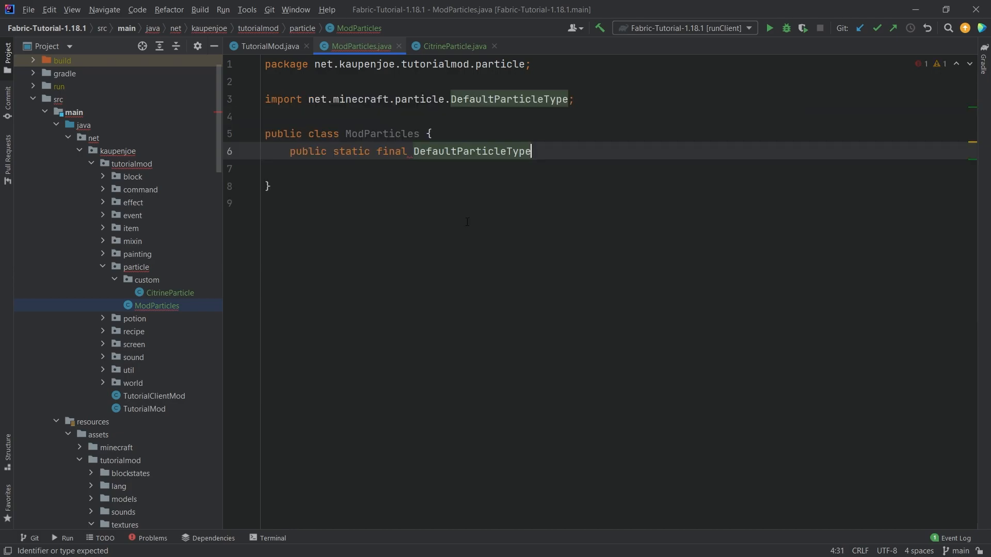
text(CITRINE_PARTICLE = Fabr)
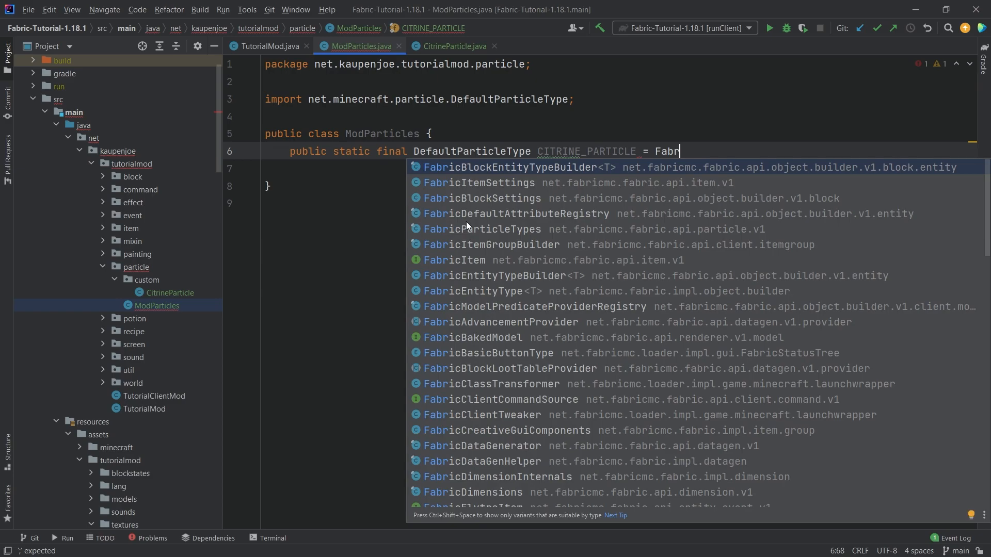
text(cParticleTypes.simple();)
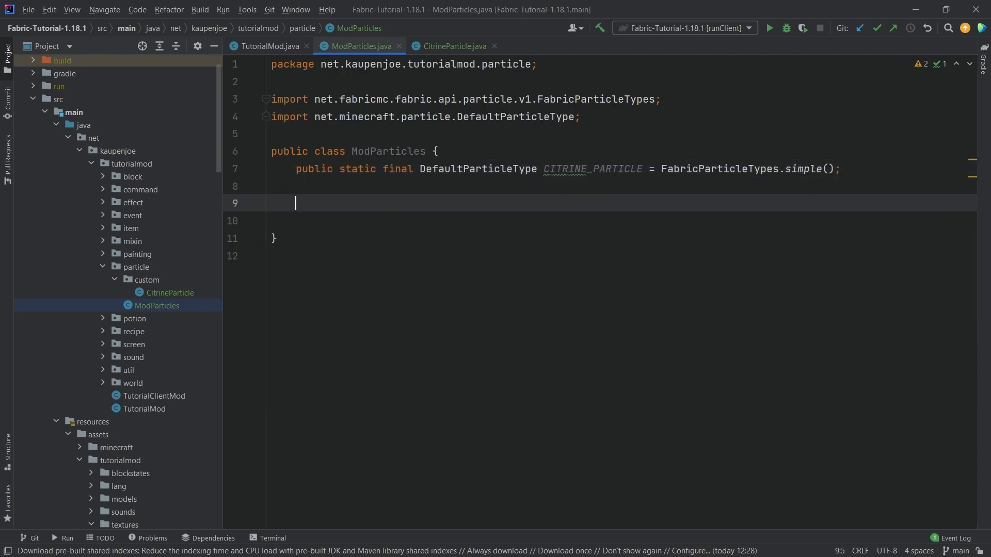
Step: Write registerParticles() registering CITRINE_PARTICLE in Registry.PARTICLE_TYPE as TutorialMod.MOD_ID 'citrine_particle'
text(public static void)
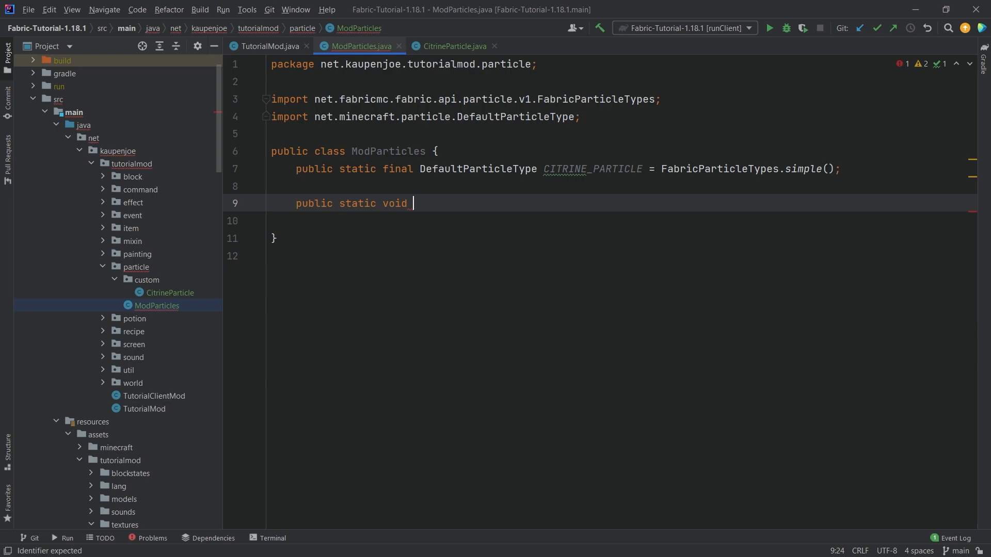
text(registerPart)
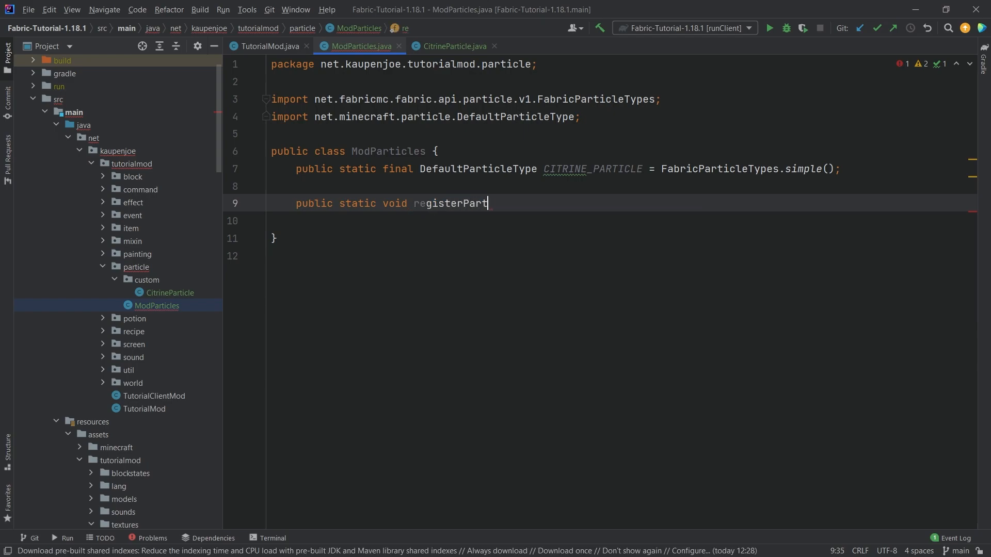
text(icles() {)
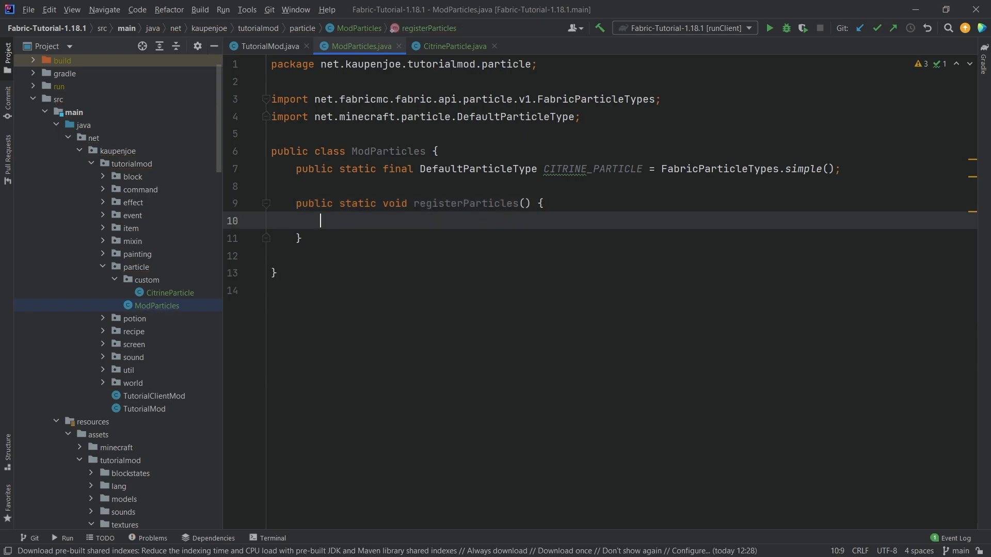
text(Registry.register(REgistry.)
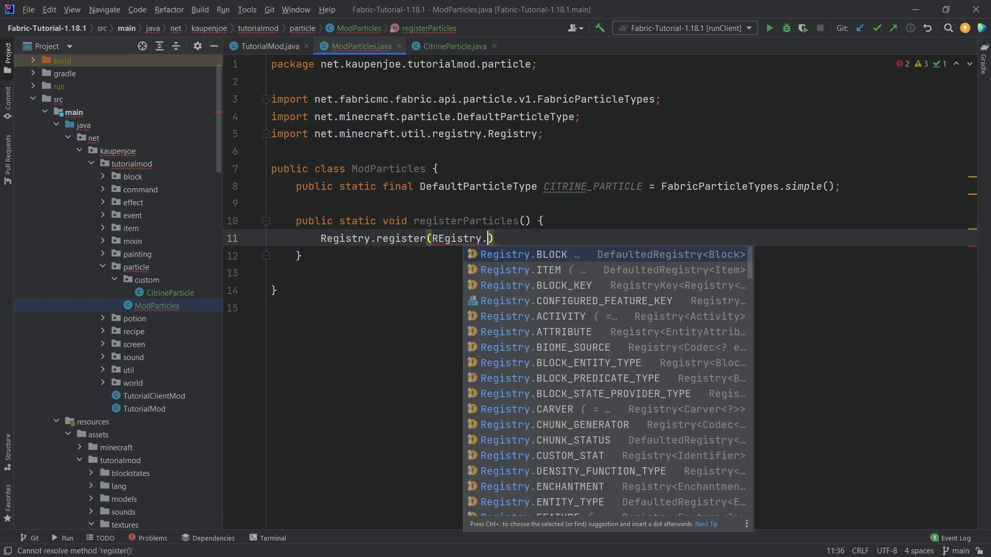
text(PARTICLE_TYPE, new)
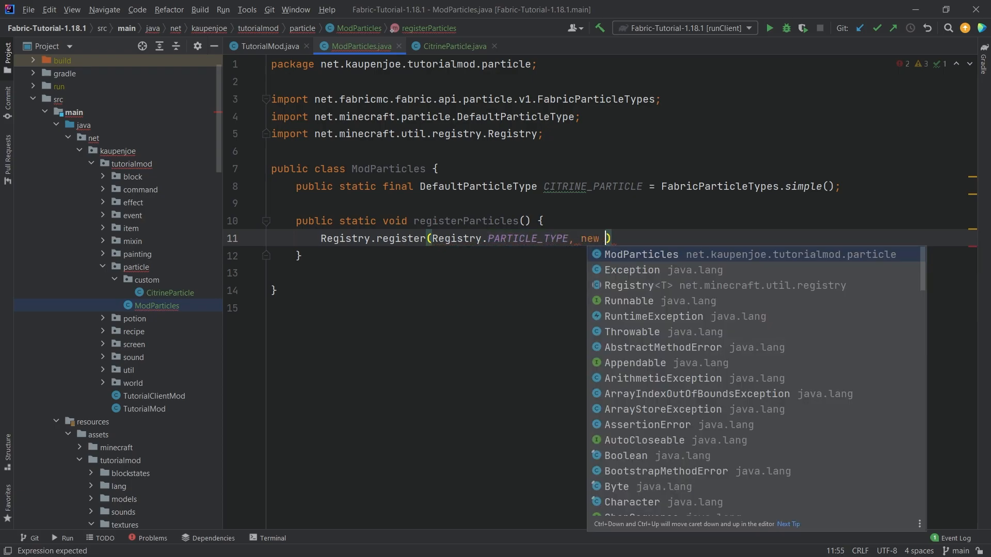
text(Identifier(Tu)
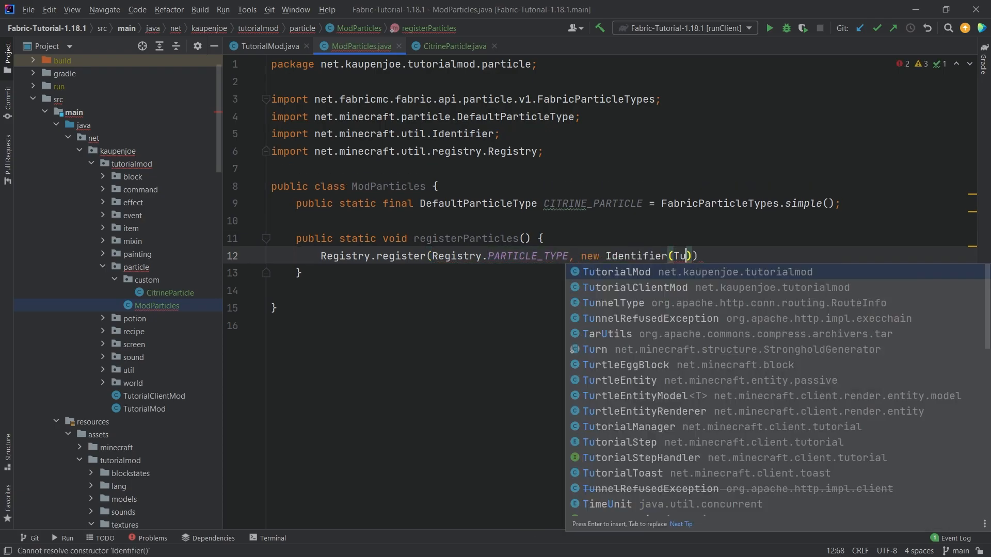
key(Enter)
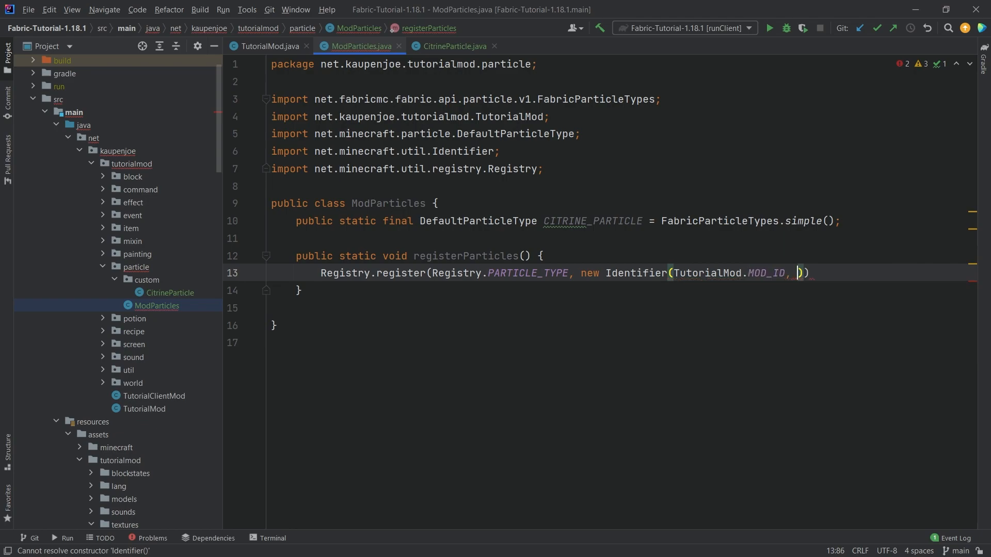
text(path: "citrine")
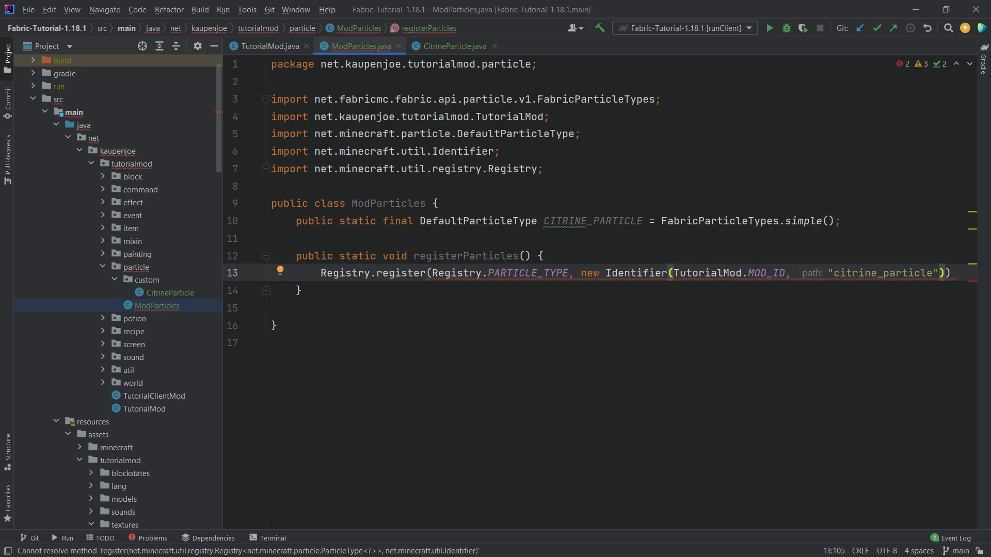
text(CI)
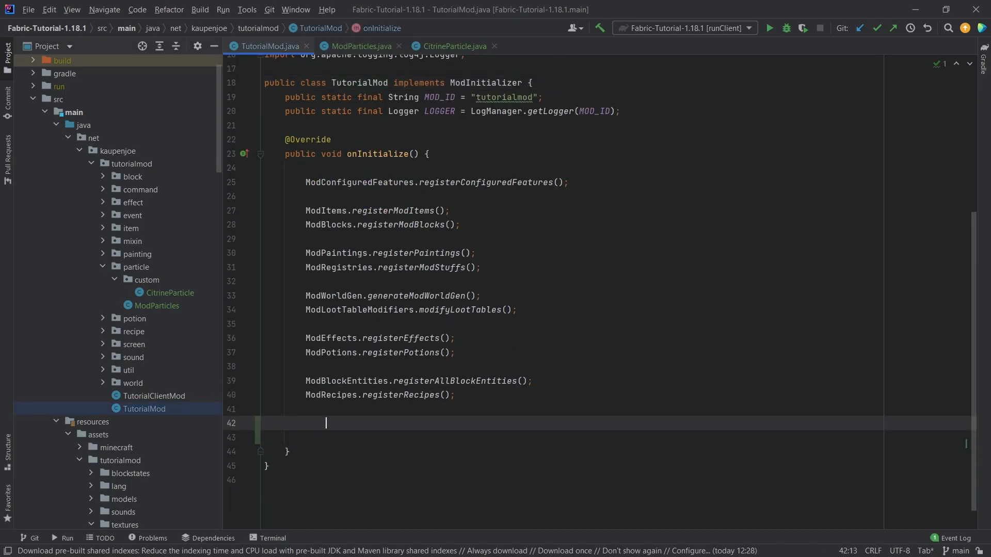
Step: Call ModParticles.registerParticles() at the end of TutorialMod's onInitialize
text(ModParticles.)
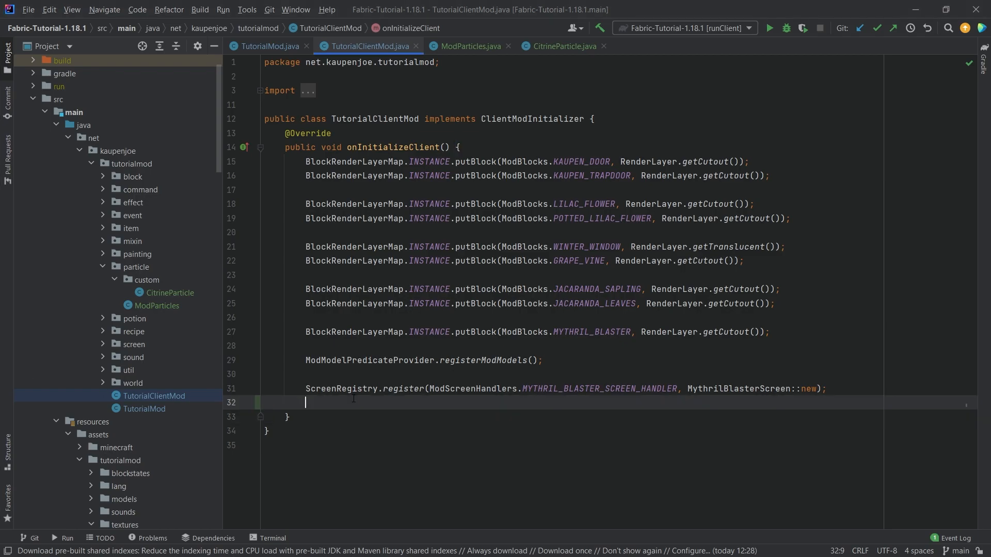
Step: Register CitrineParticle.Factory::new for ModParticles.CITRINE_PARTICLE through ParticleFactoryRegistry in onInitializeClient
text(Part)
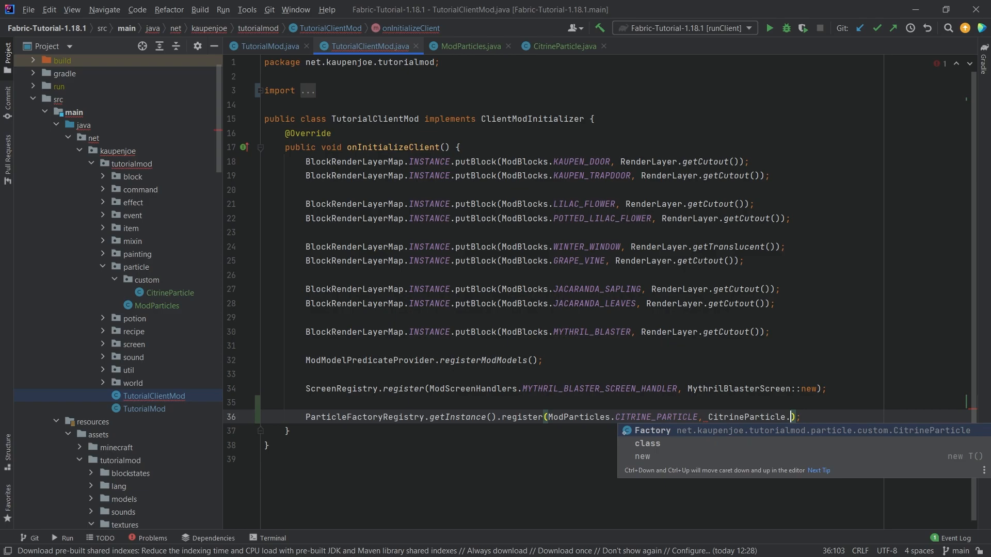
text(Factory::e)
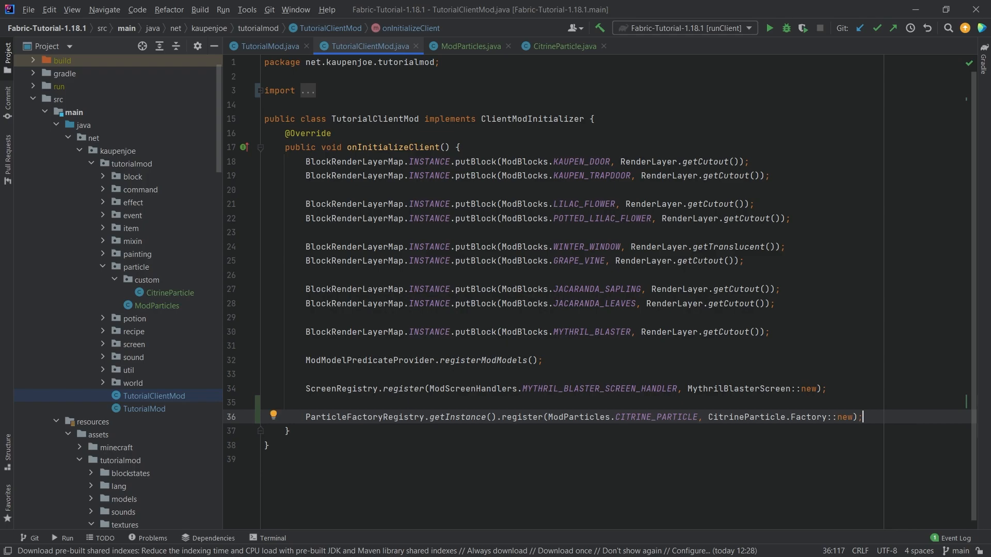
mouse_move(174, 371)
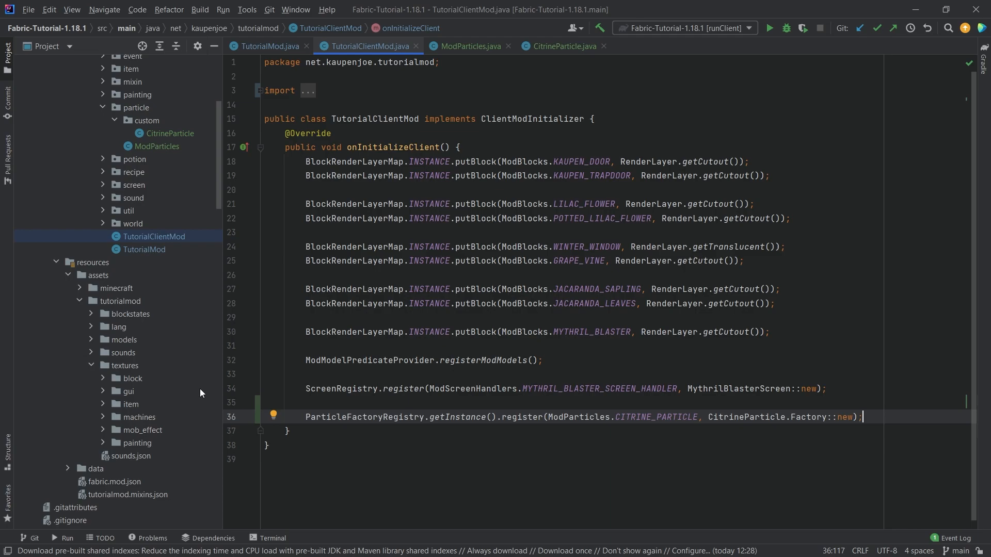
mouse_move(121, 306)
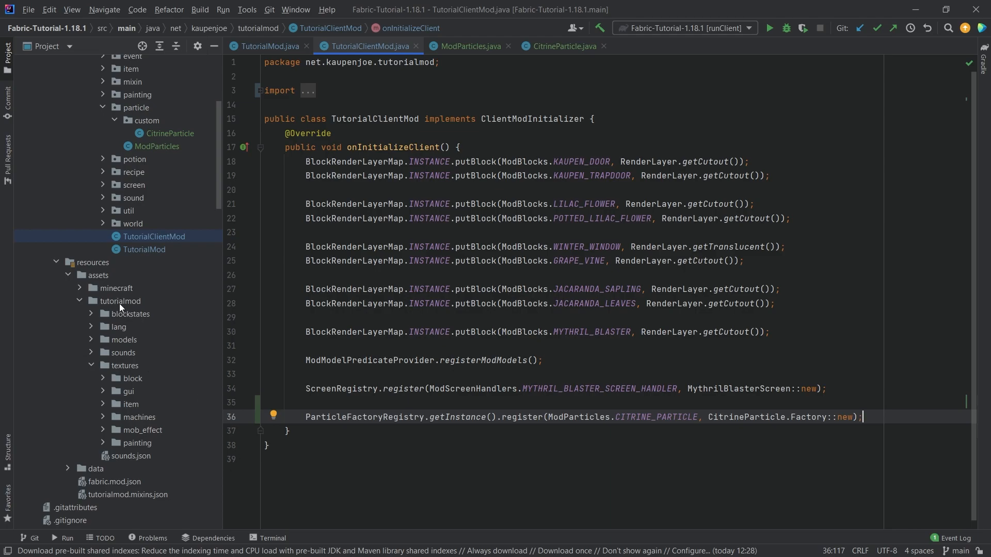
Step: Create assets/tutorialmod/particles and copy citrine_particle.json into it without adding it to Git
click(118, 300)
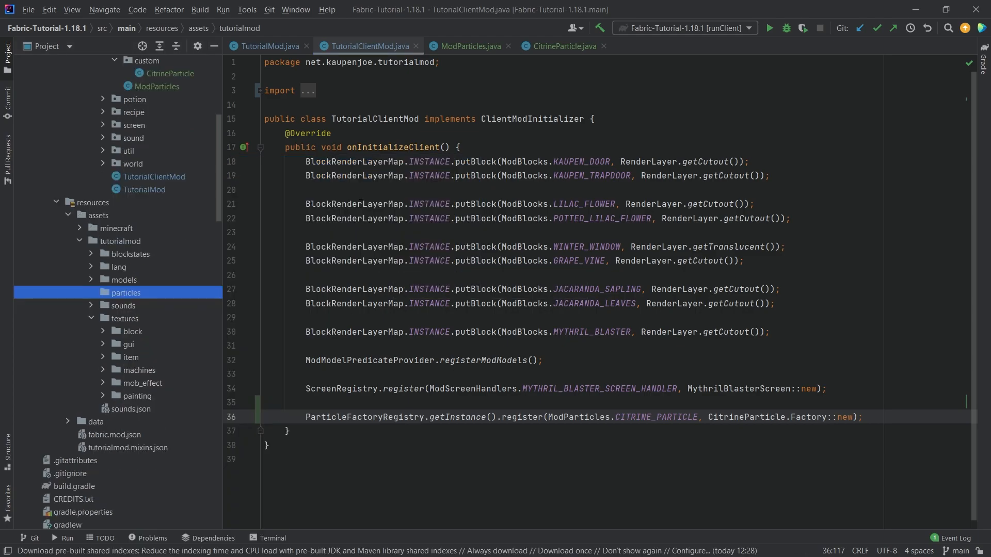
click(125, 293)
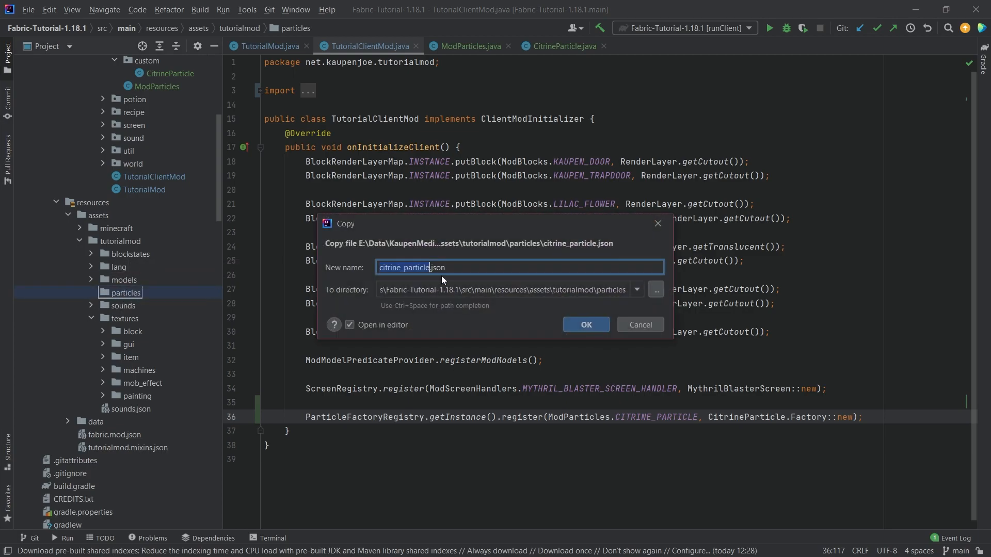
click(584, 324)
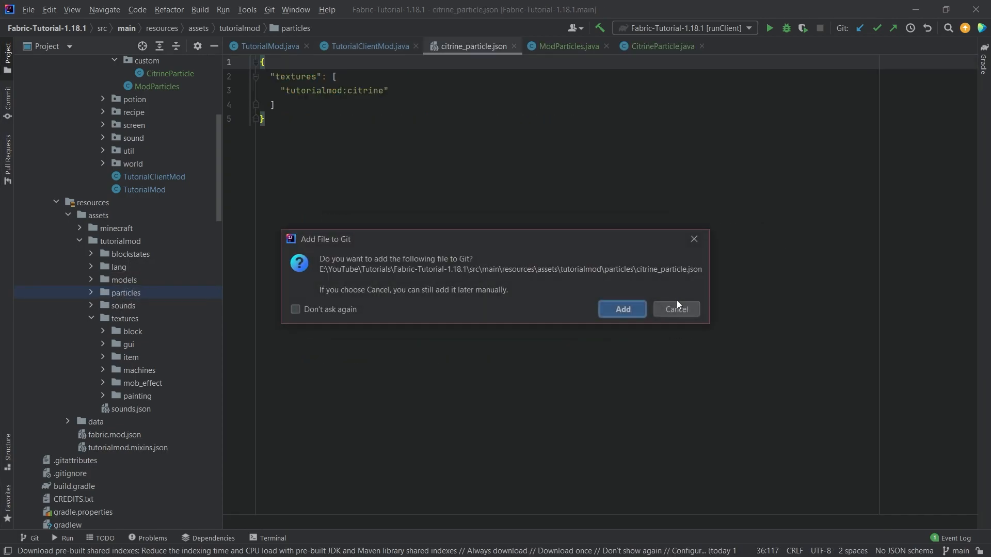
click(622, 309)
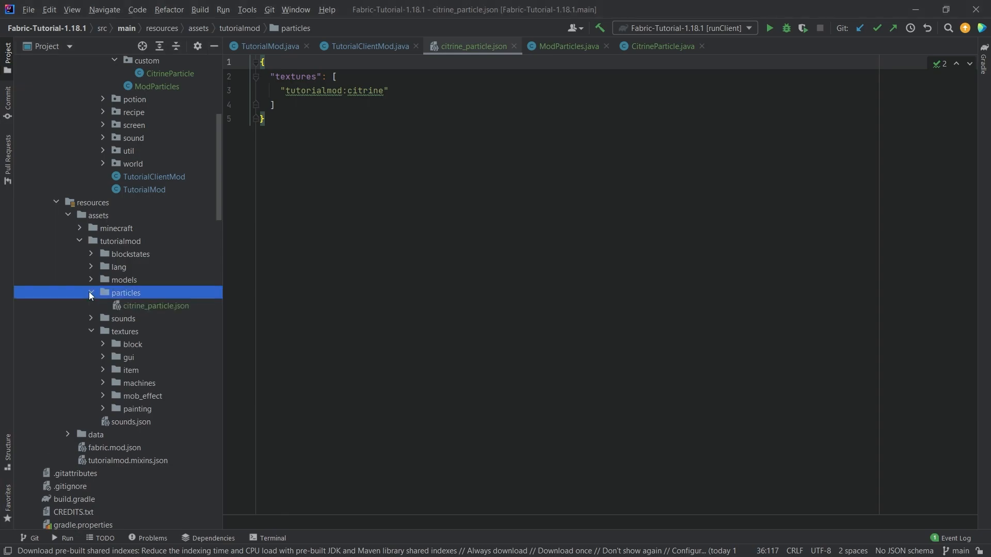
click(566, 45)
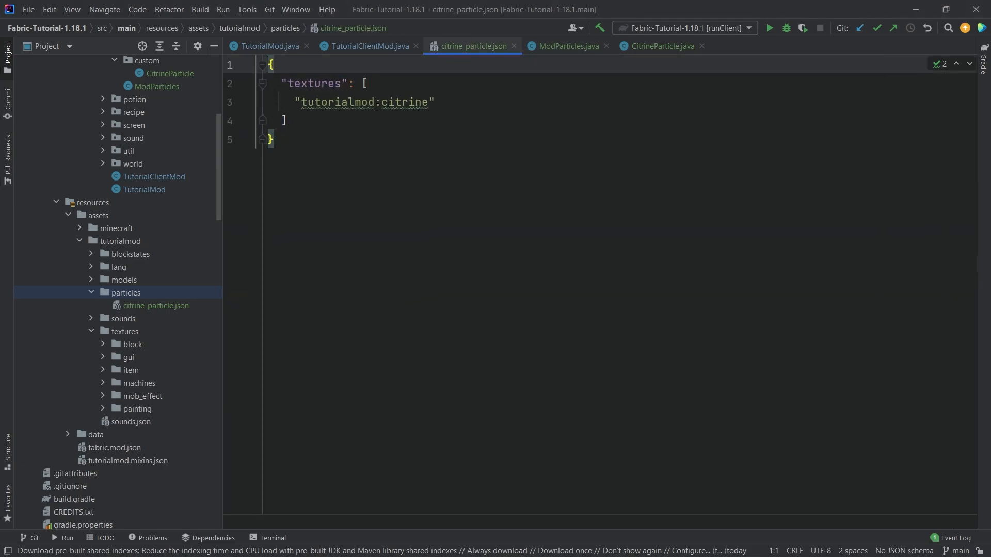
Step: Create a textures/particle folder, paste citrine.png into it and add it to Git
double_click(443, 111)
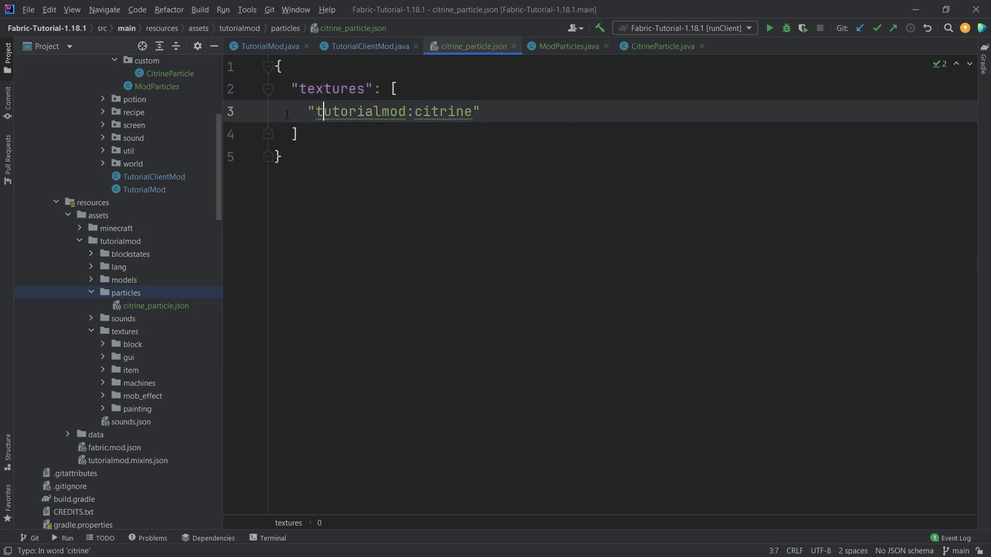
right_click(123, 331)
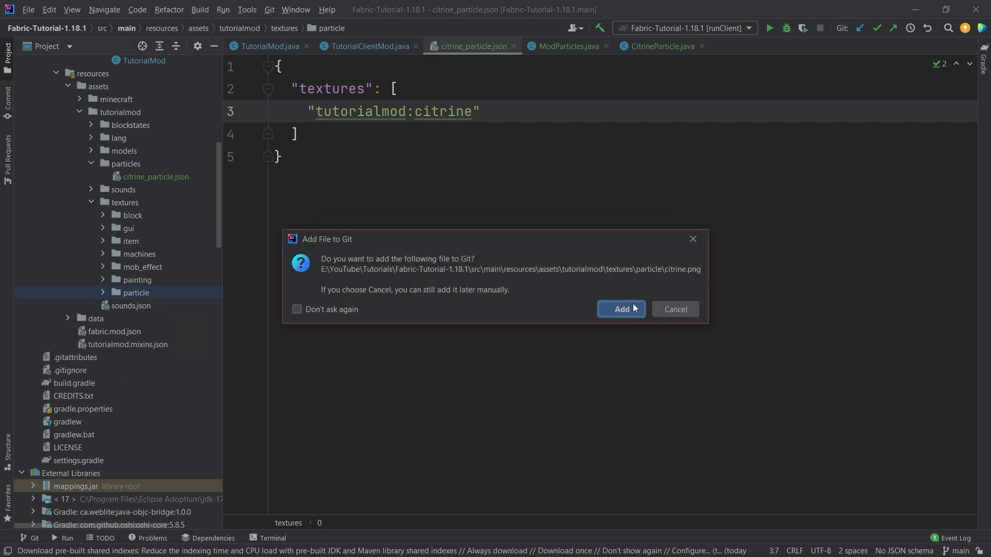
click(620, 309)
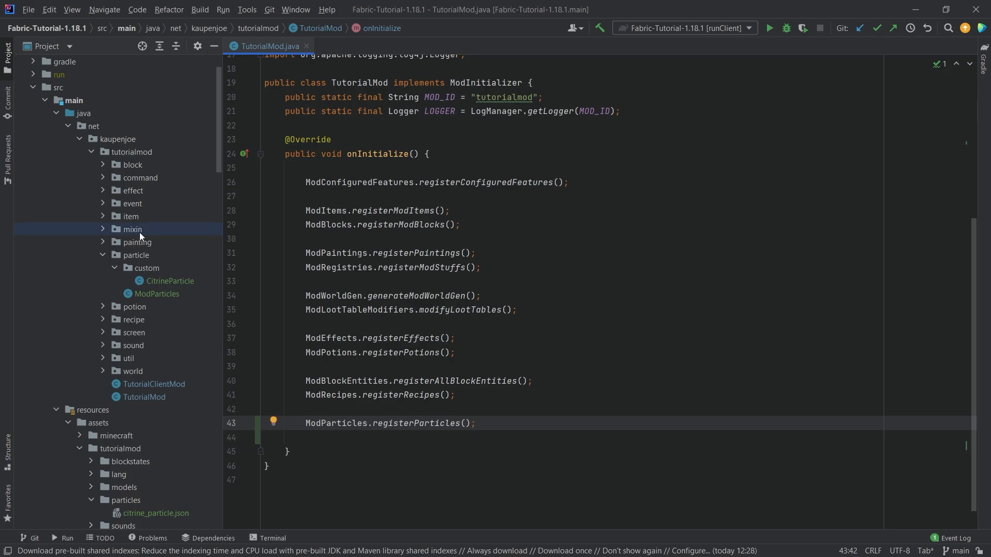
Step: Open DowsingRodItem and add spawnFoundParticles, looping addParticle with ModParticles.CITRINE_PARTICLE
click(131, 216)
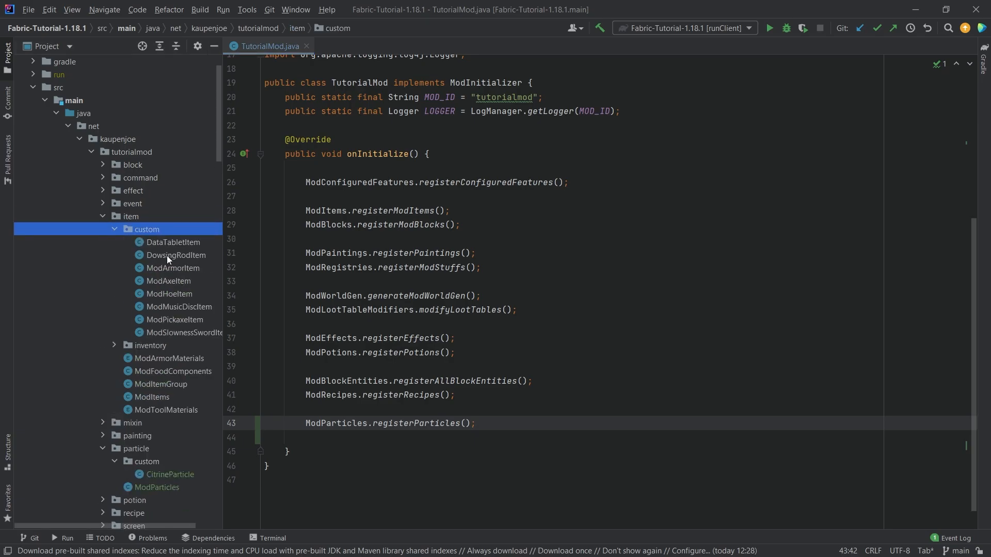
double_click(175, 256)
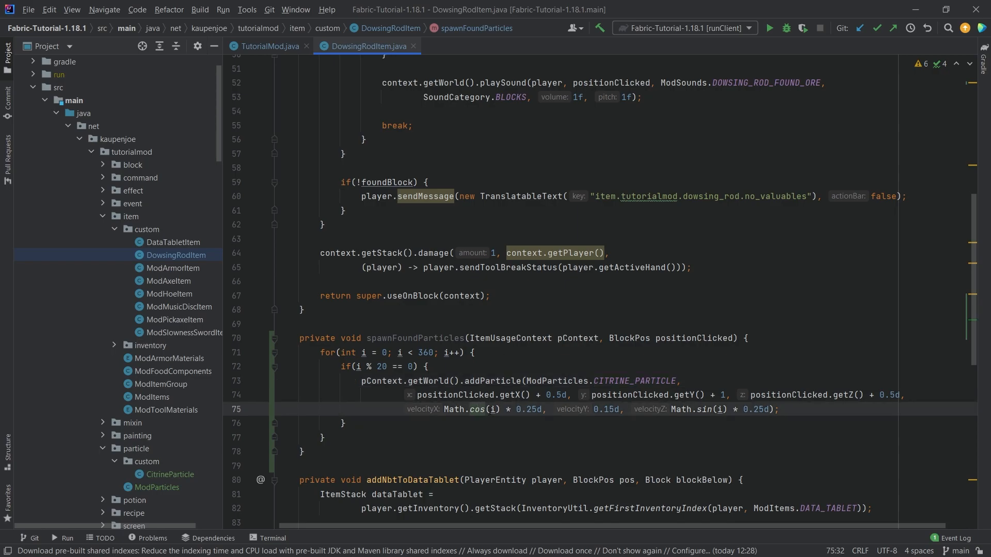
click(586, 446)
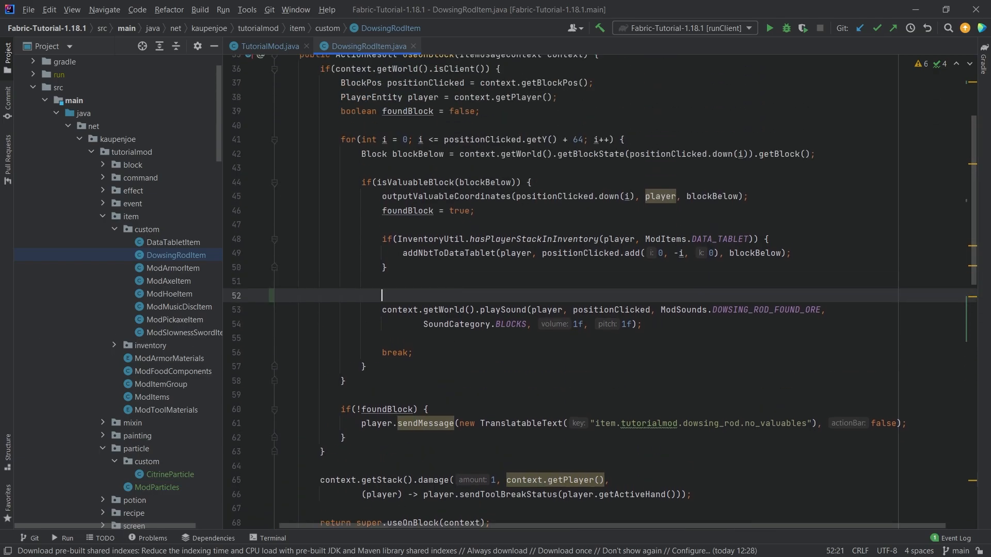
Step: Call spawnFoundParticles(context, positionClicked) in useOnBlock's isValuableBlock branch and review the method
text(spawnFoundParticles();)
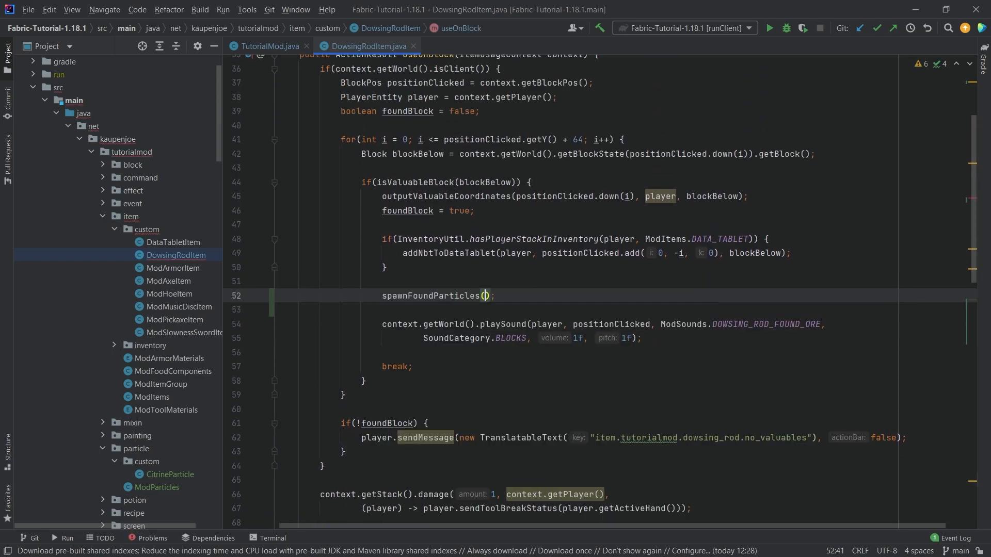
text(context,)
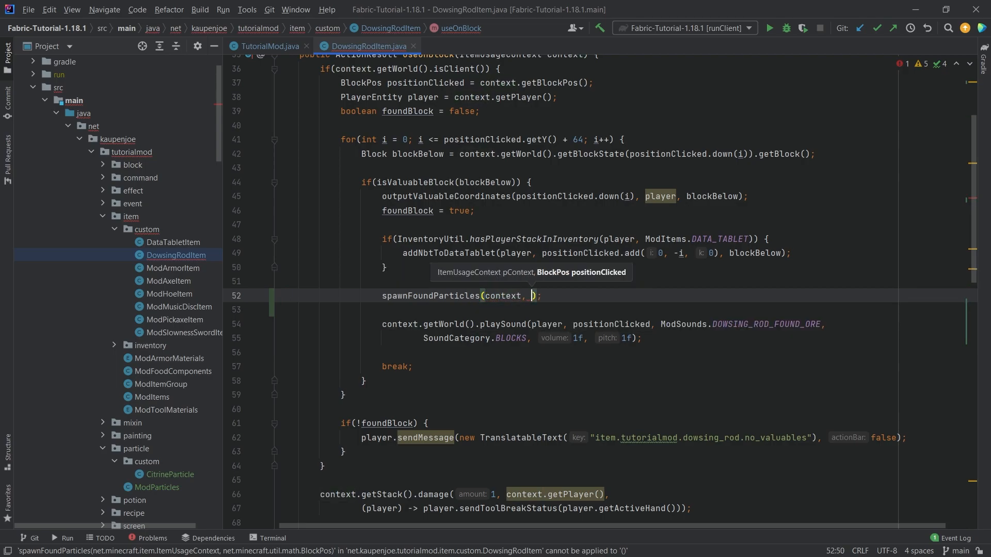
text(positionClicked)
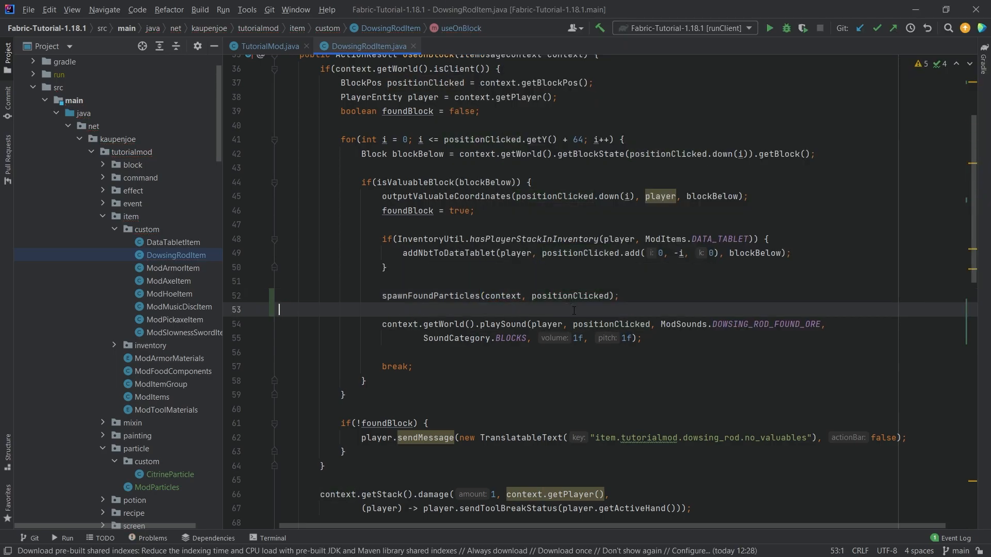
scroll(down, 3)
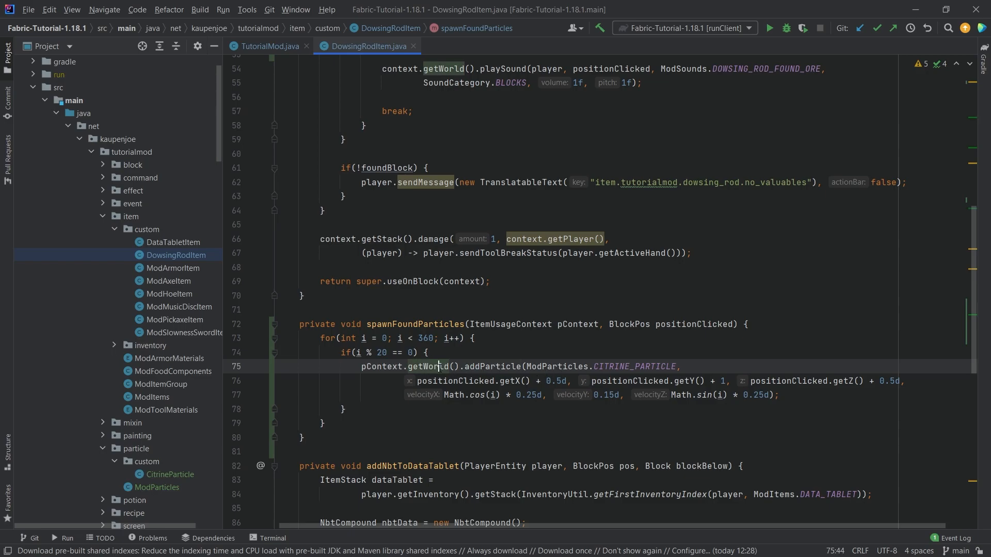
mouse_move(438, 366)
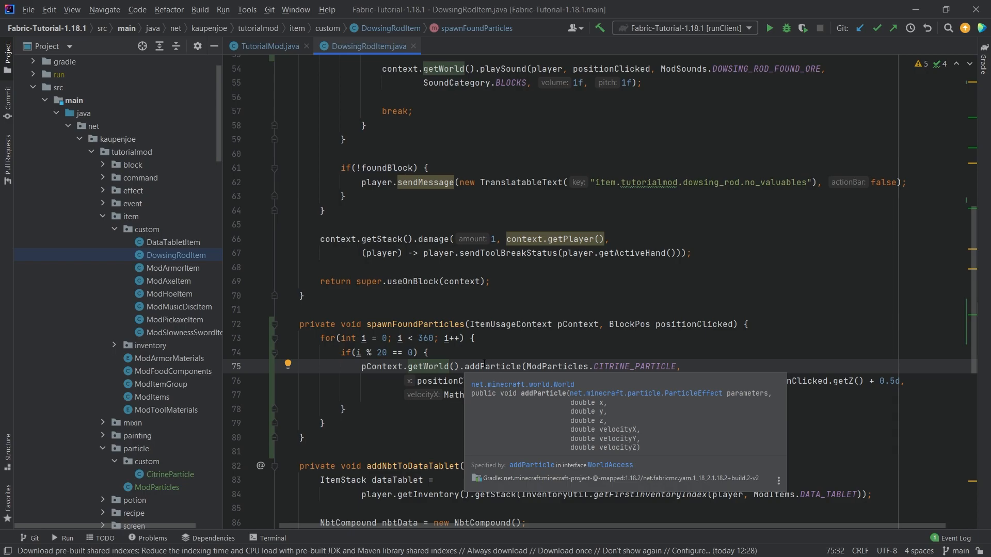
click(427, 352)
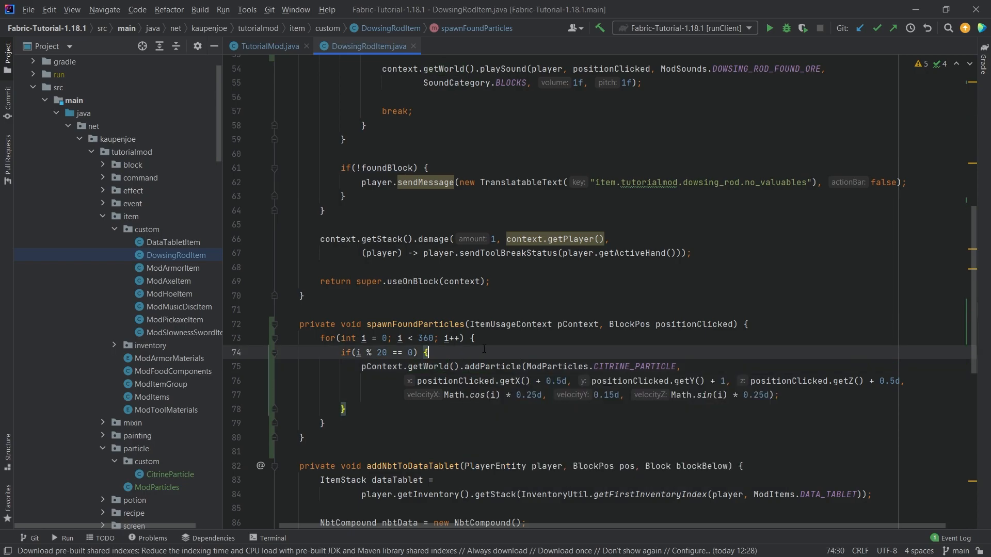